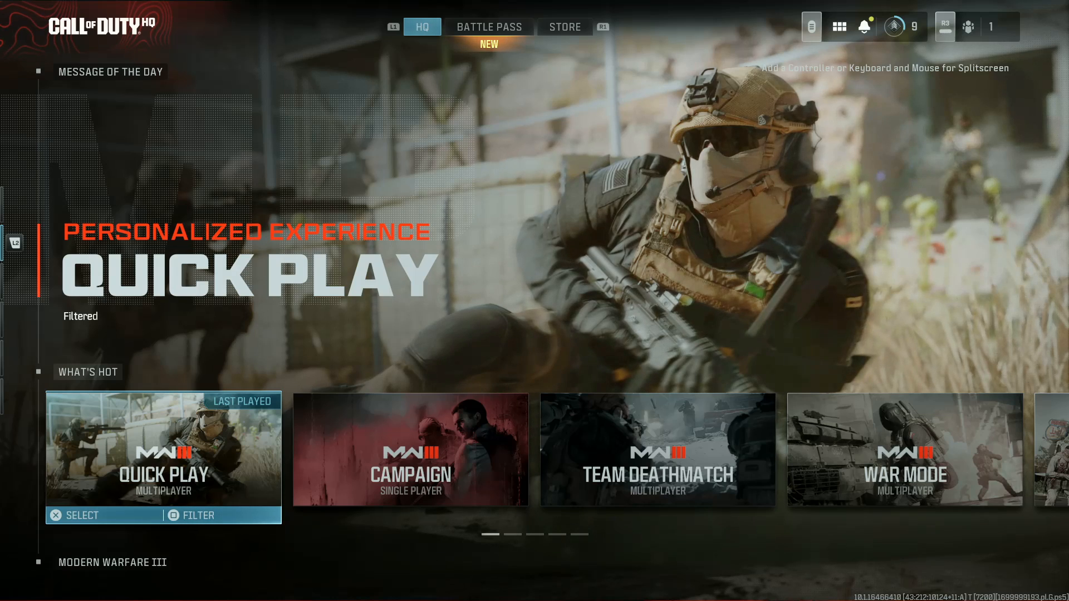
# Step: Go from the HQ quick menu through the Settings gear to the Graphics settings
pyautogui.click(839, 26)
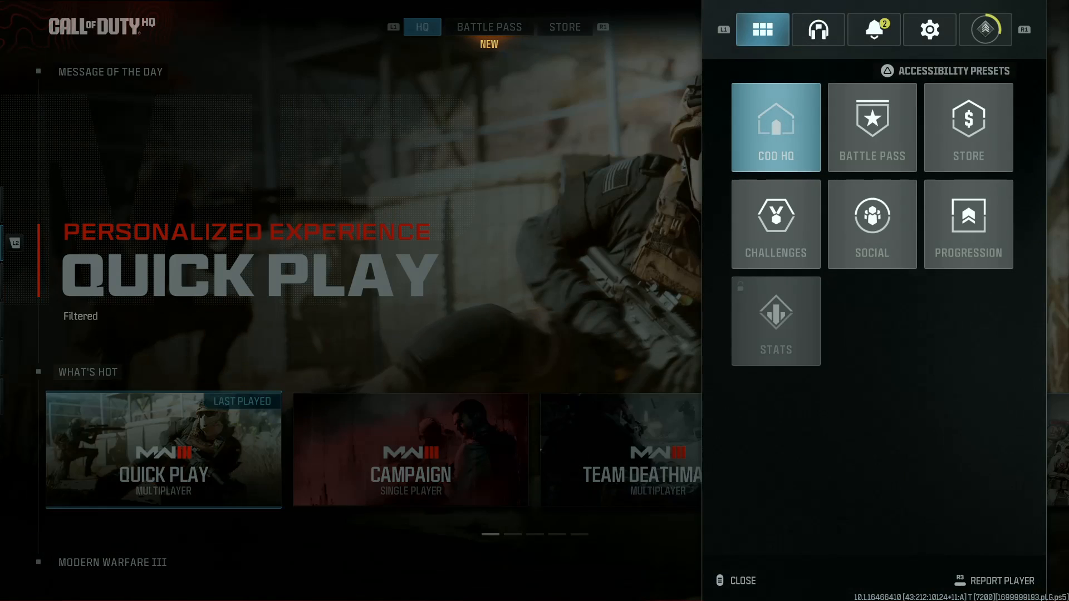
pyautogui.click(928, 30)
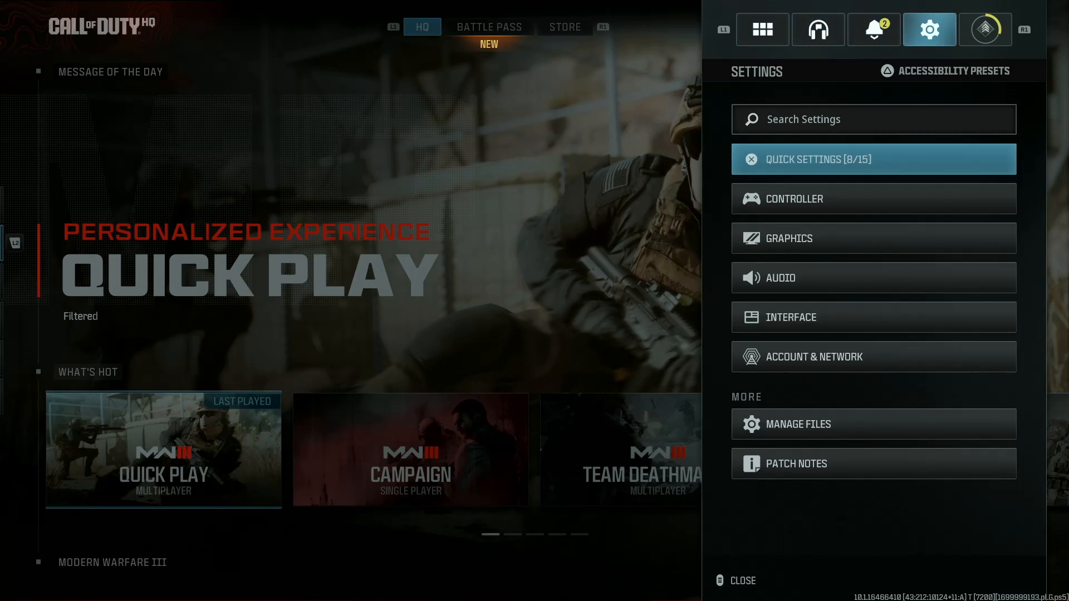
pyautogui.click(872, 198)
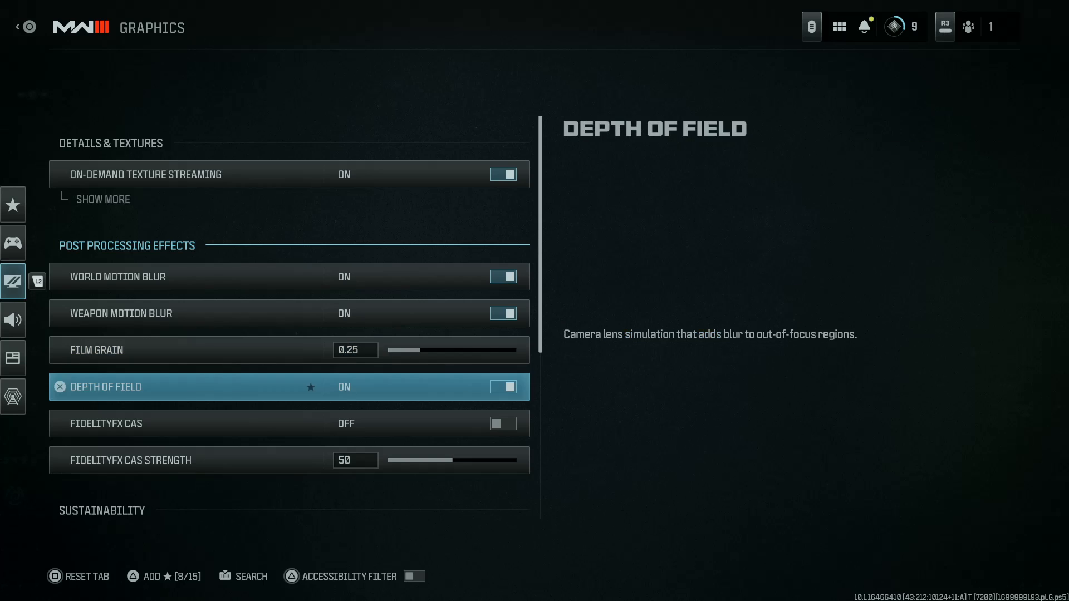
# Step: Scroll the Graphics settings down to the View section showing 120 Hz Refresh Rate
pyautogui.scroll(-3)
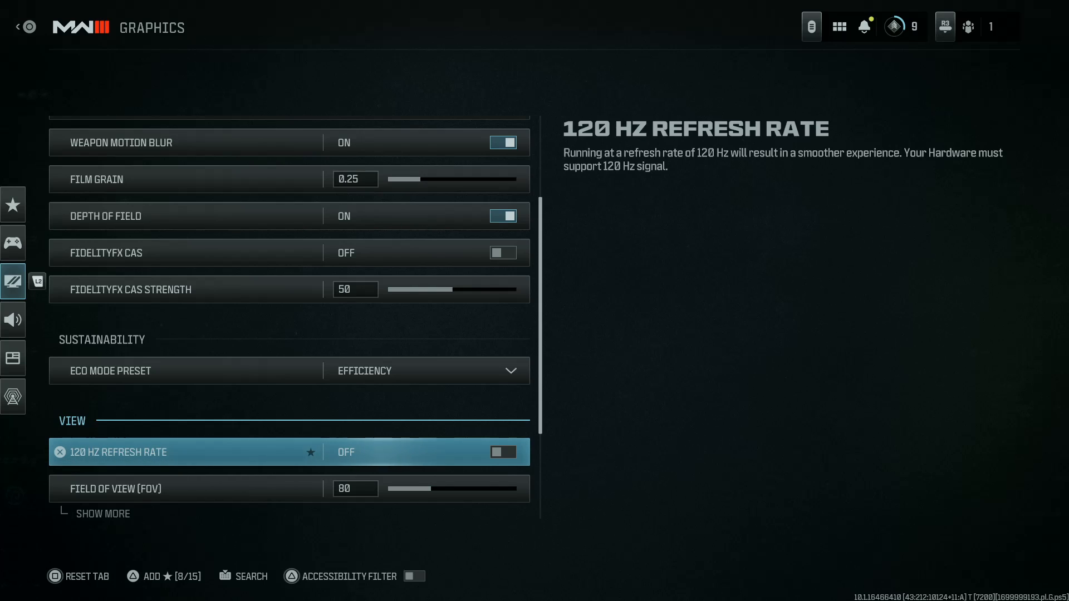
# Step: Toggle the 120 HZ REFRESH RATE row in the View section to ON
pyautogui.click(502, 452)
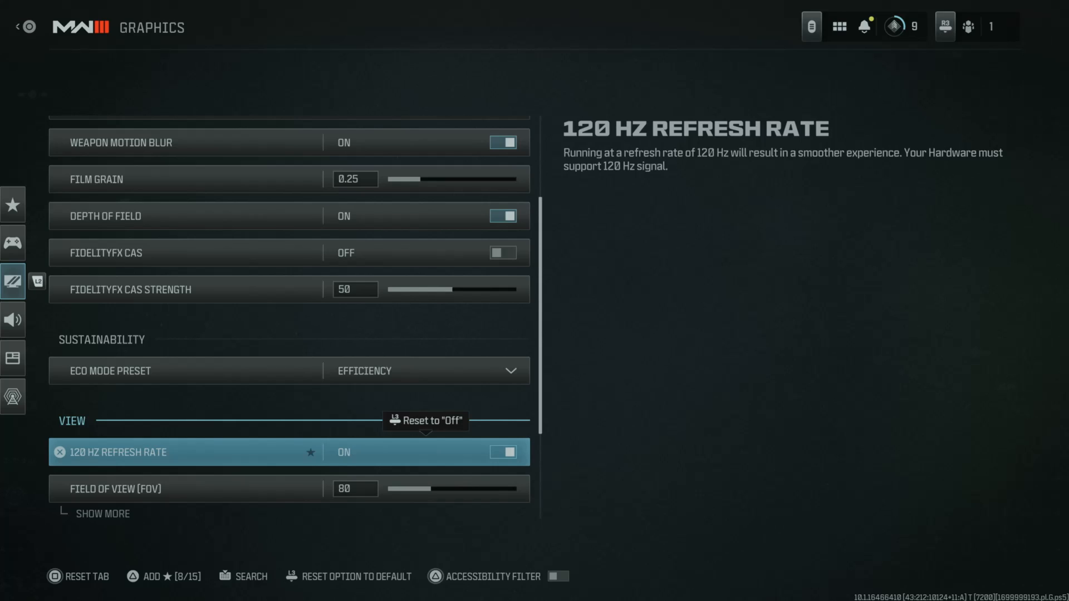
# Step: Toggle the 120 HZ REFRESH RATE row back to OFF
pyautogui.click(502, 452)
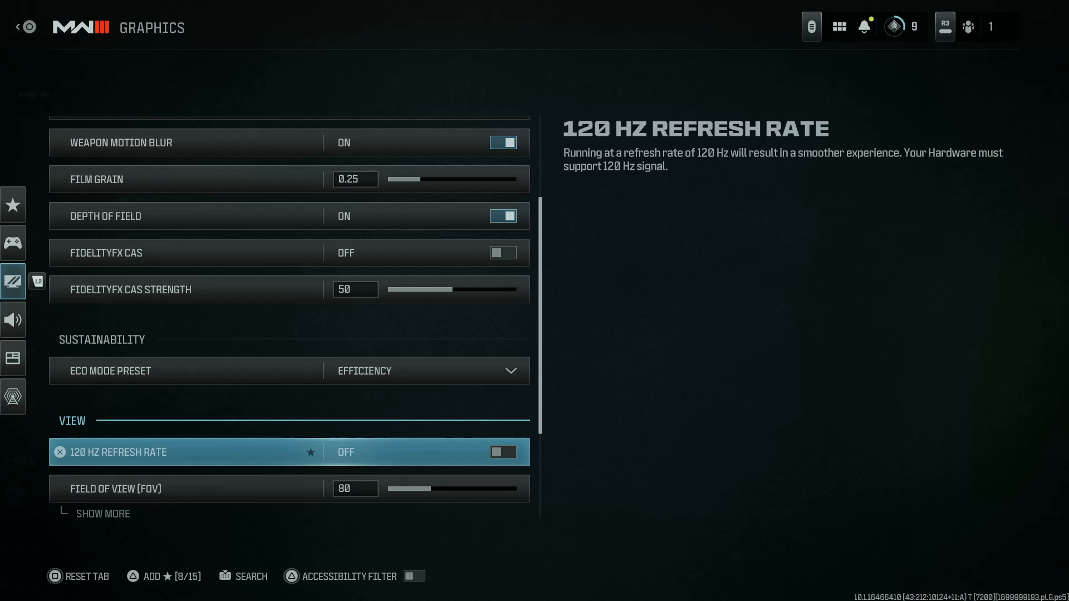